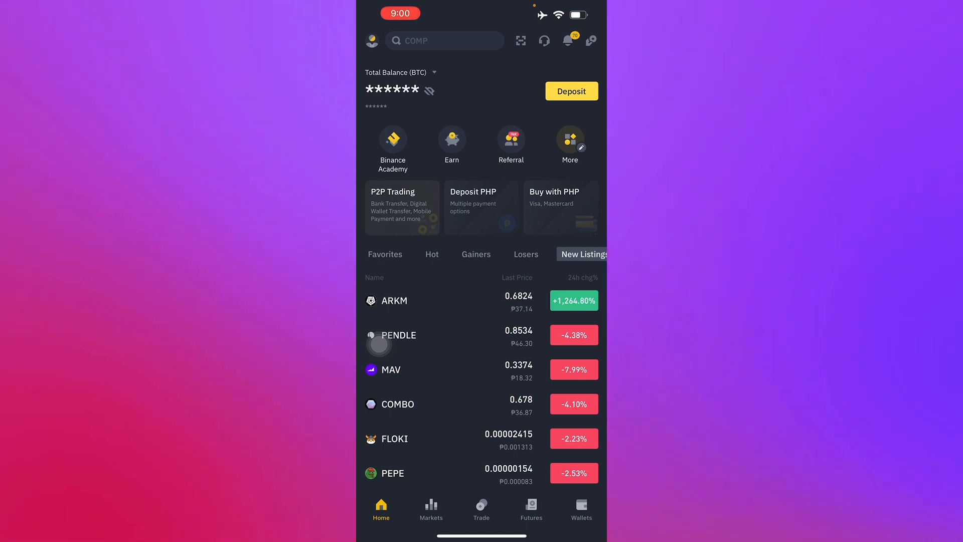
Step: Reach the Currency list via the profile page and Settings, with PHP shown as current
left_click(371, 40)
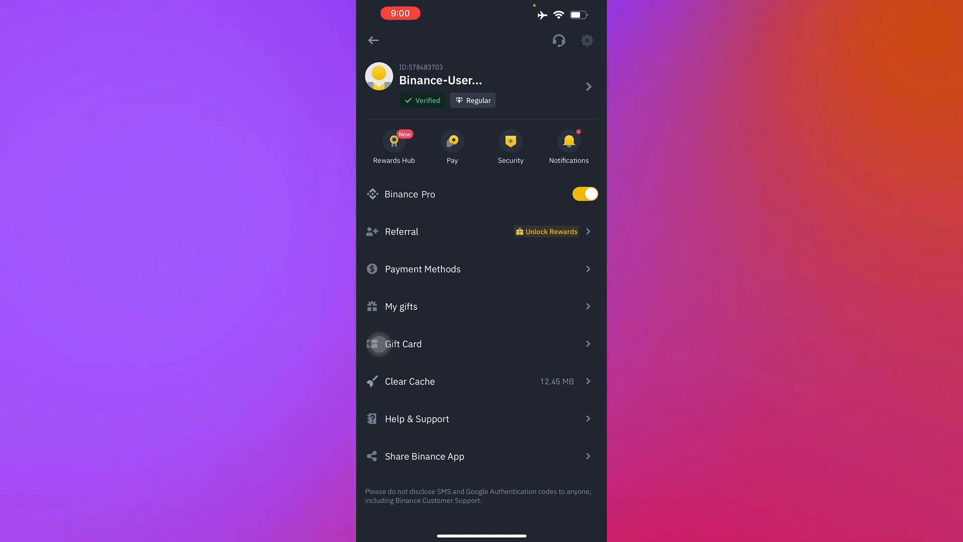
left_click(584, 40)
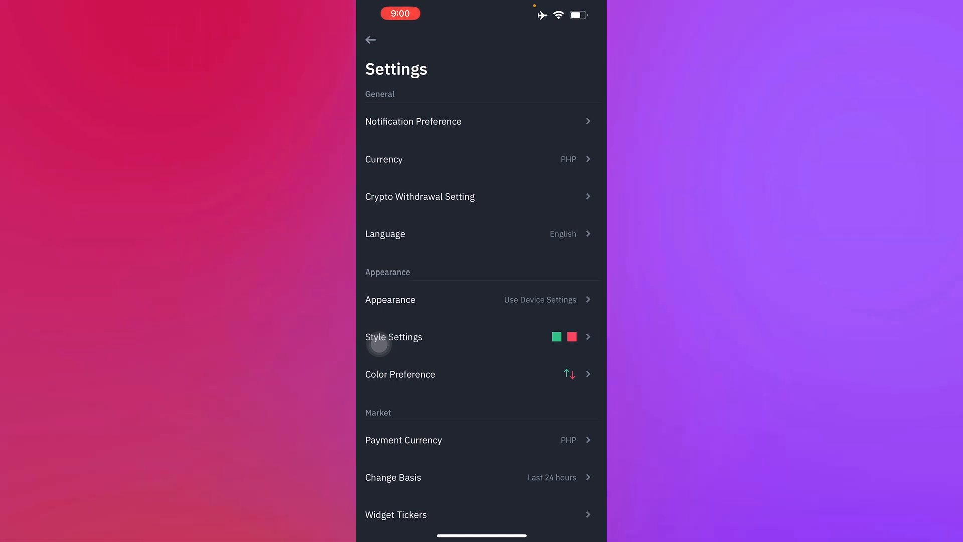
left_click(383, 159)
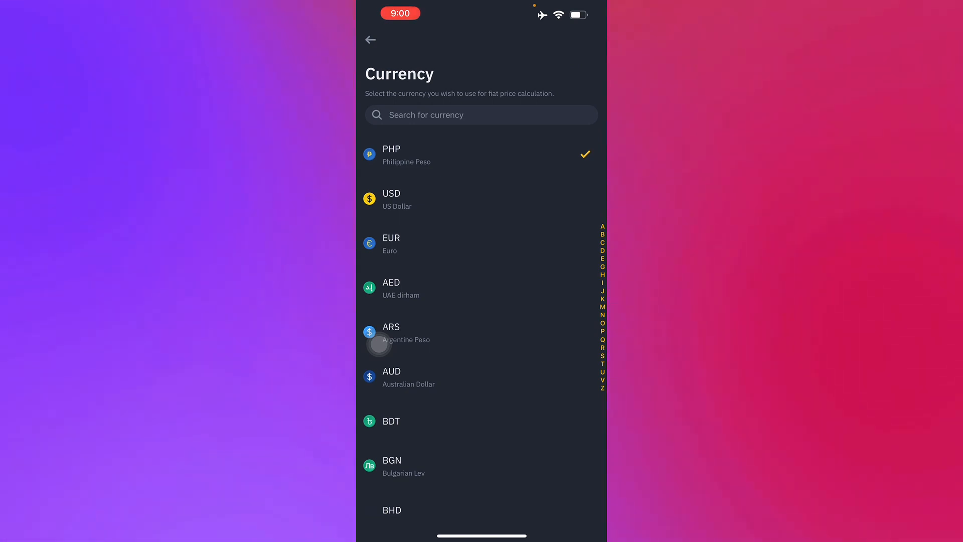
scroll("down", 3)
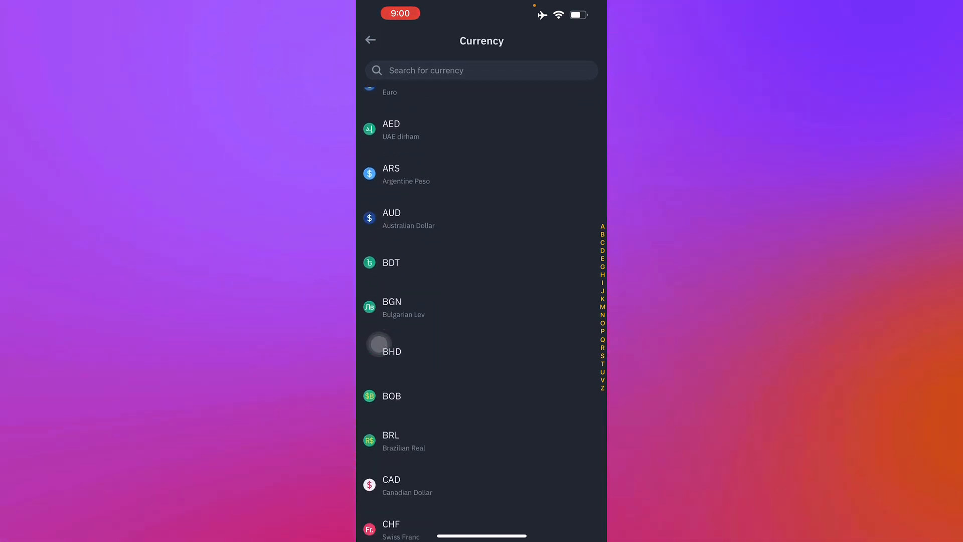
scroll("down", 3)
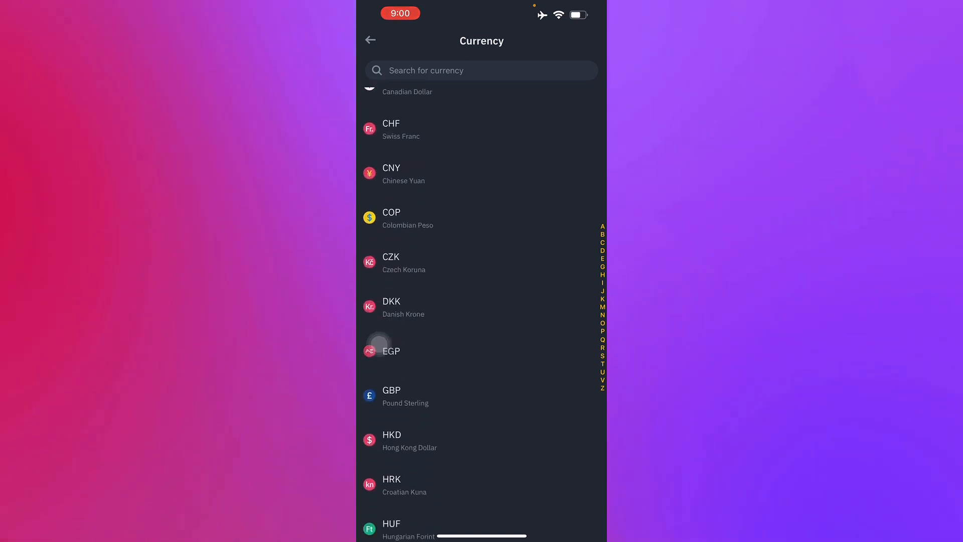
scroll("down", 3)
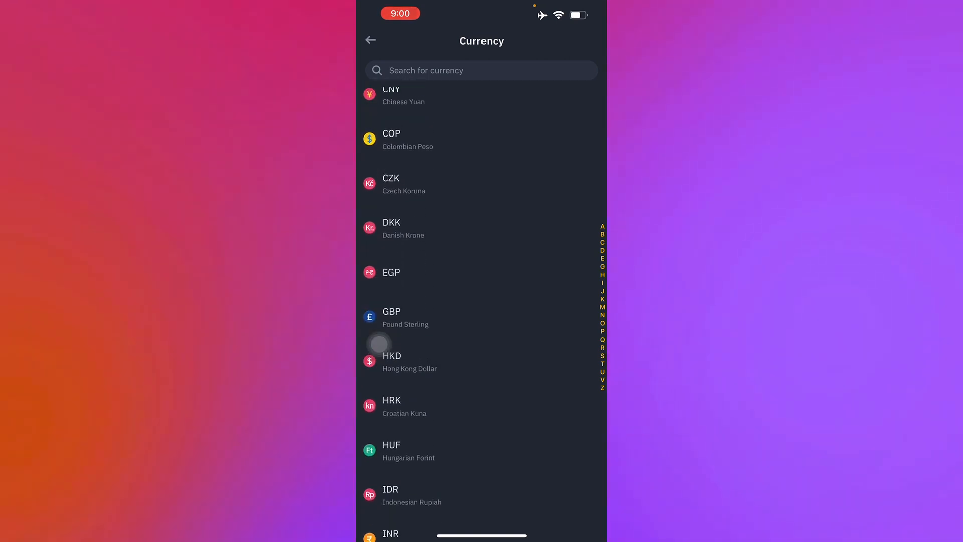
scroll("down", 3)
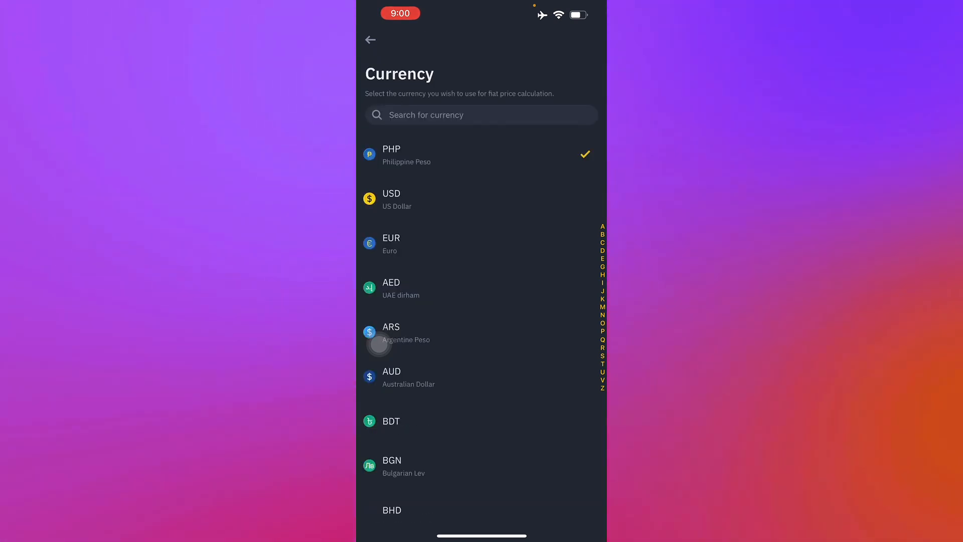
left_click(370, 39)
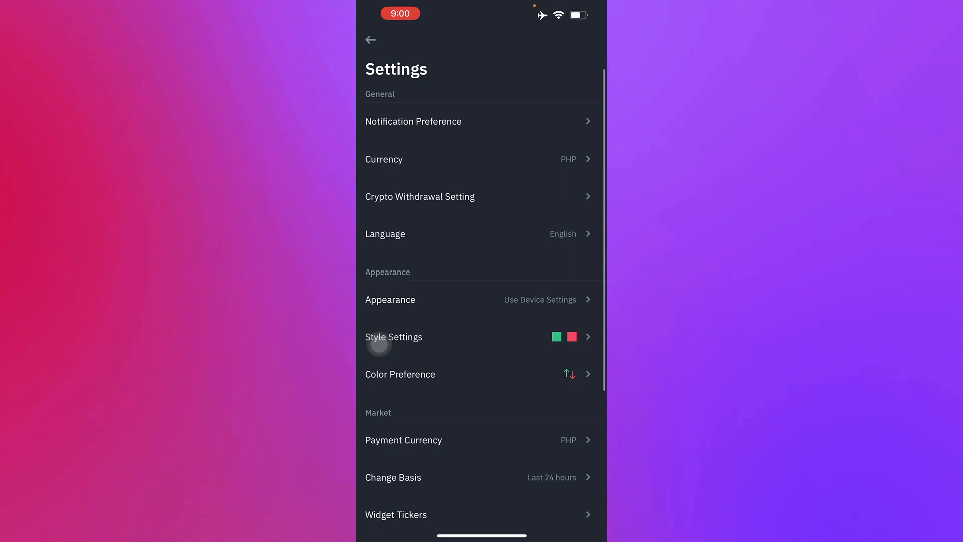